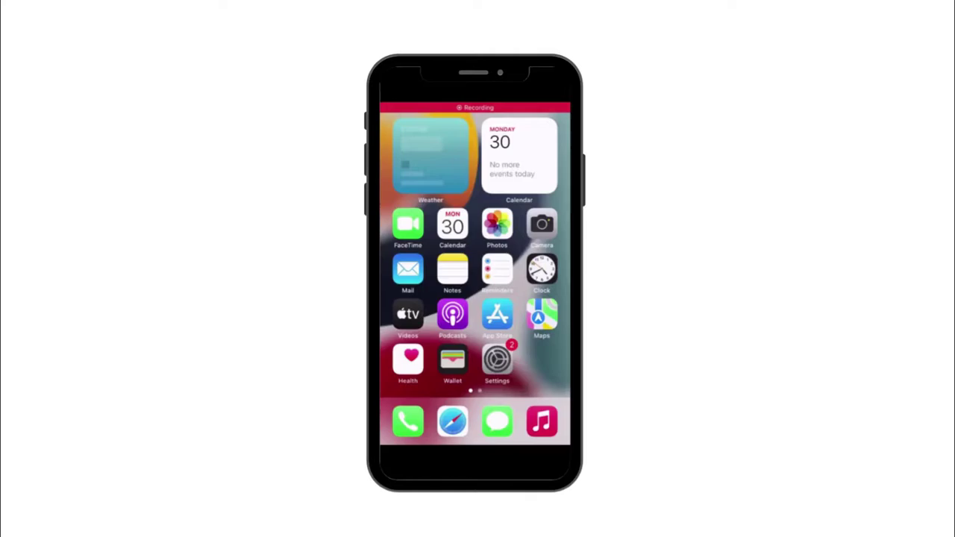
# Go to Settings > Focus > Do Not Disturb to review the focus options
pyautogui.click(497, 359)
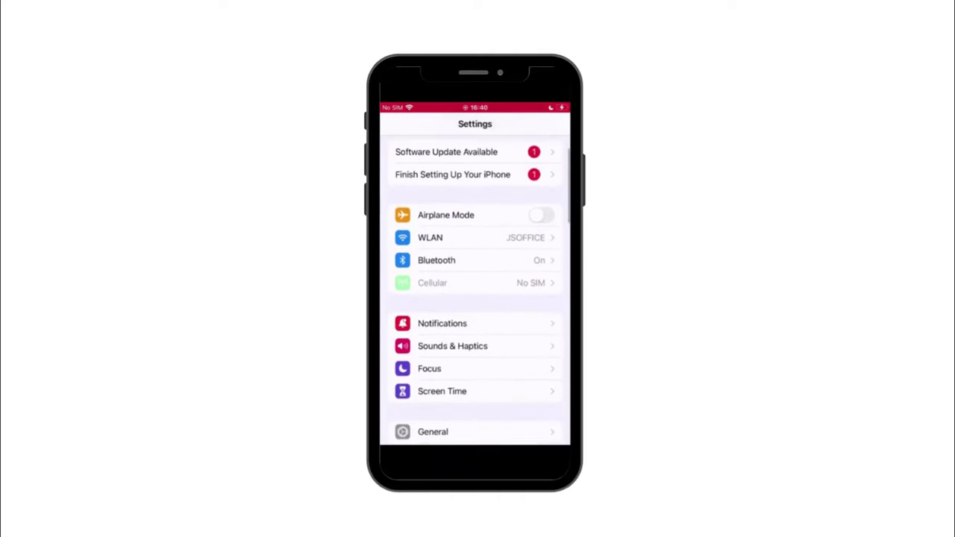
pyautogui.click(430, 369)
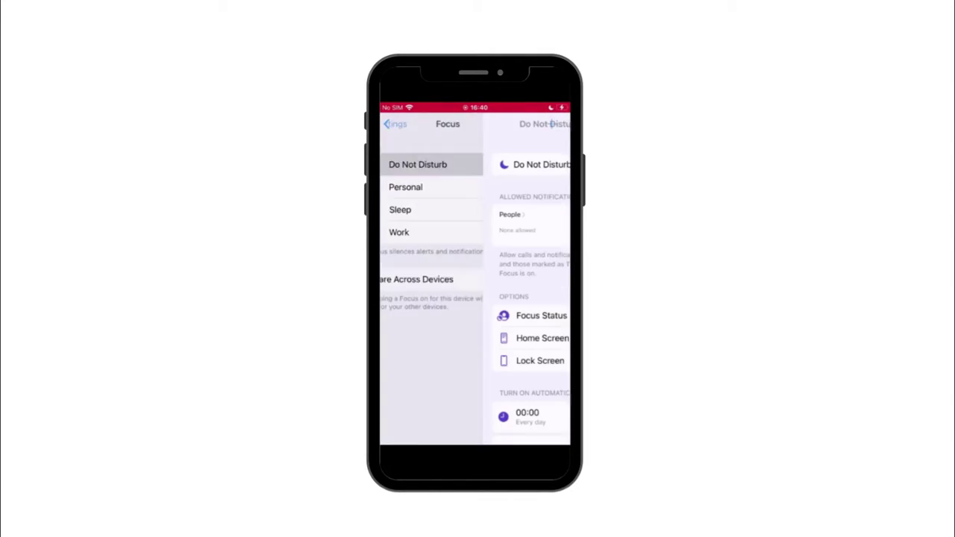
pyautogui.click(544, 164)
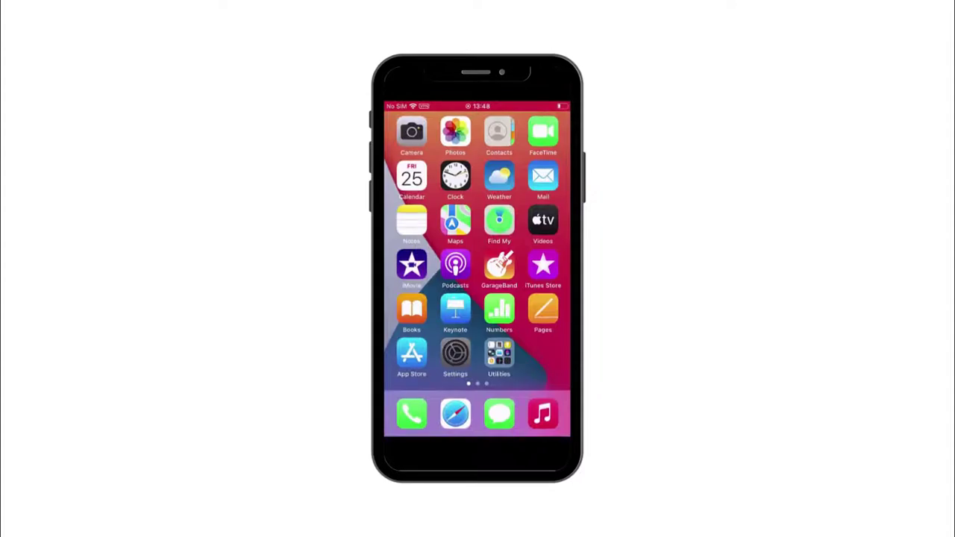
# Start Erase All Content and Settings from General > Transfer or Reset iPhone and continue
pyautogui.click(455, 355)
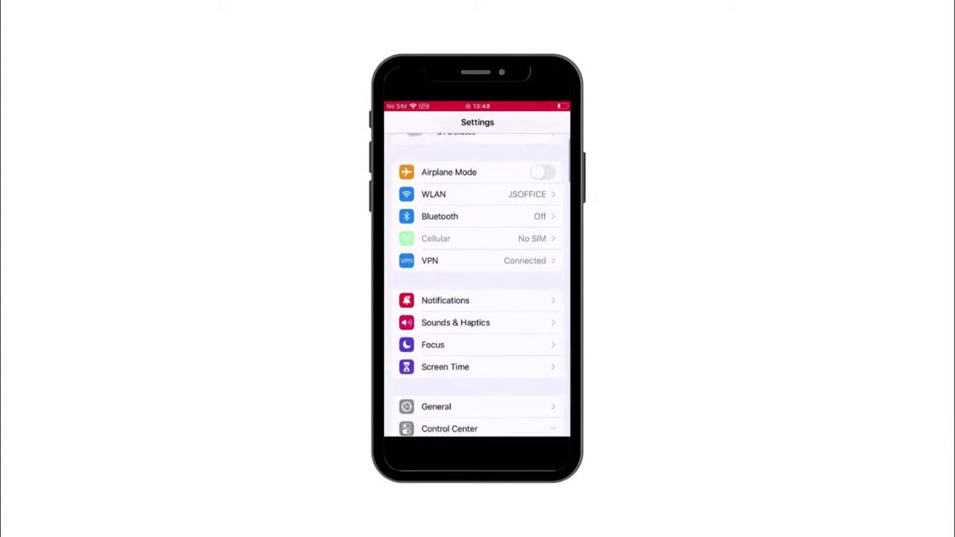
pyautogui.click(436, 406)
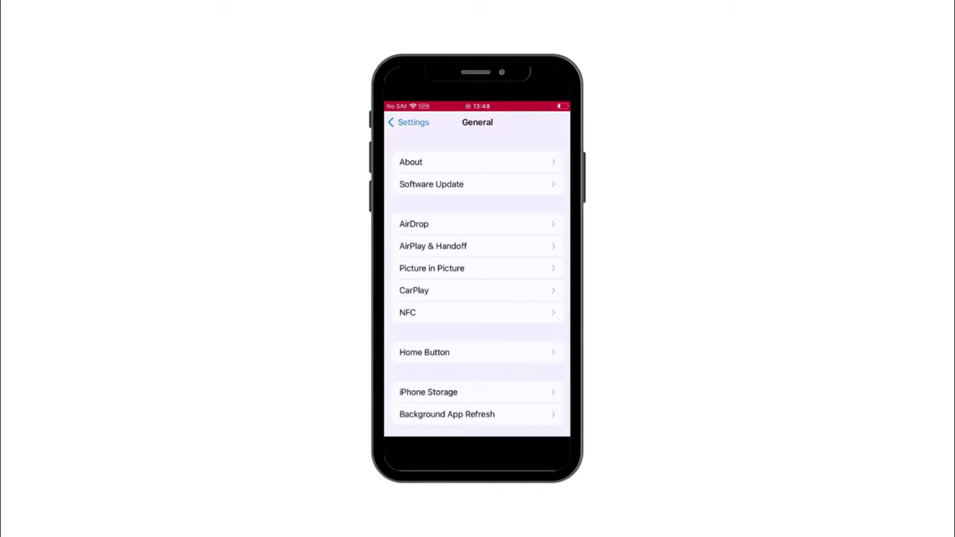
pyautogui.scroll(-3)
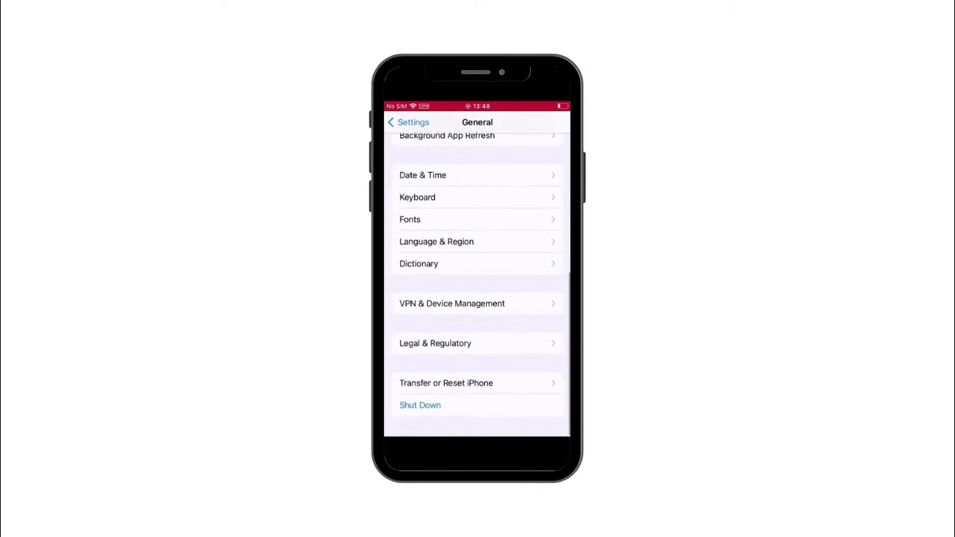
pyautogui.click(445, 382)
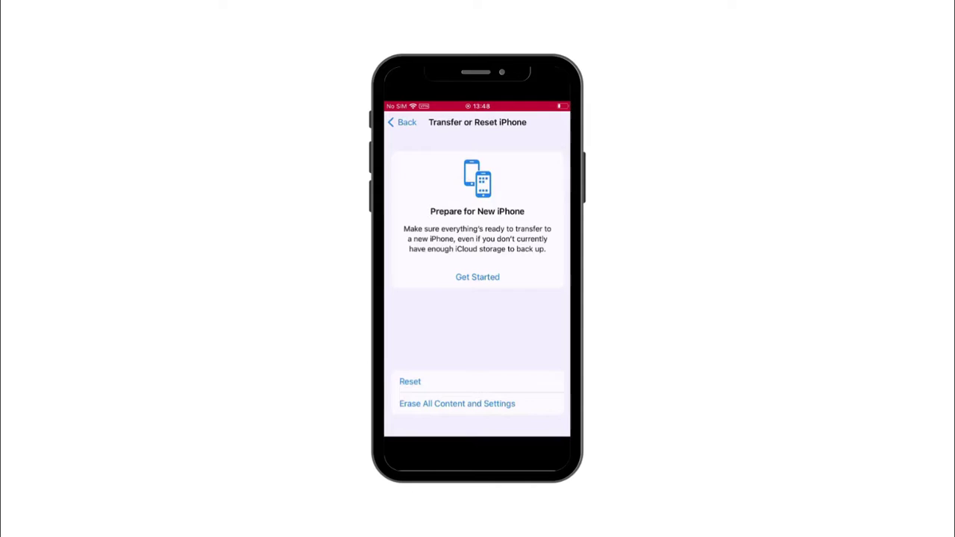
pyautogui.click(456, 403)
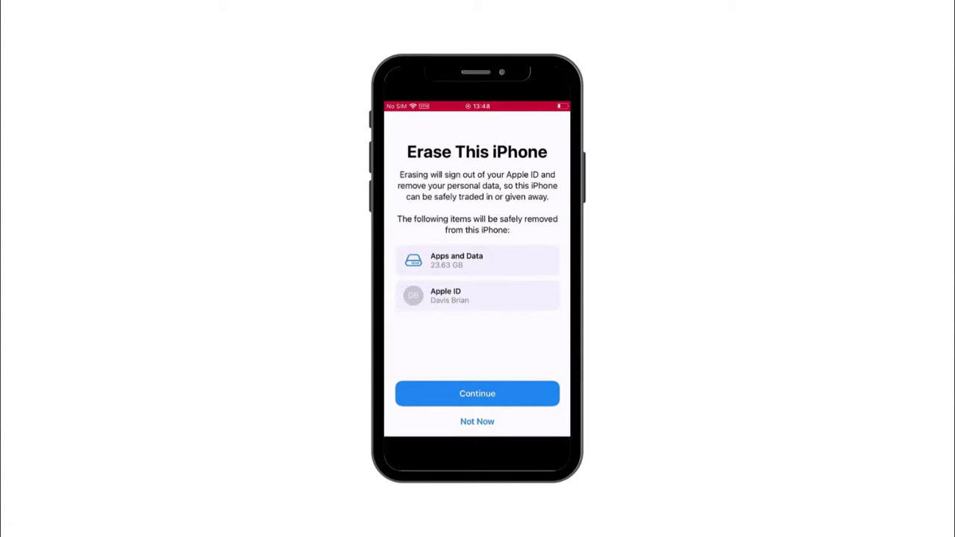
pyautogui.click(477, 394)
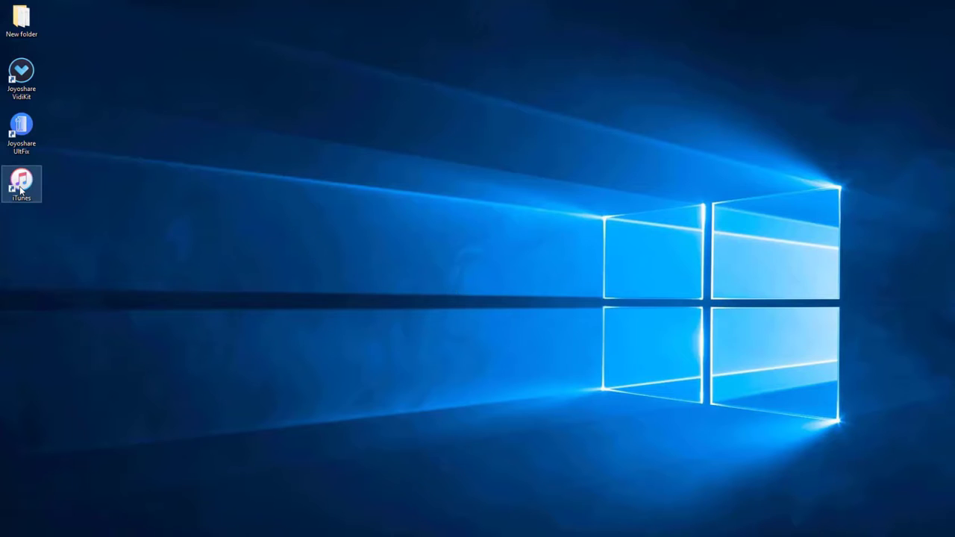
# Launch iTunes and request Restore iPhone for the connected iPhone 8
pyautogui.doubleClick(21, 185)
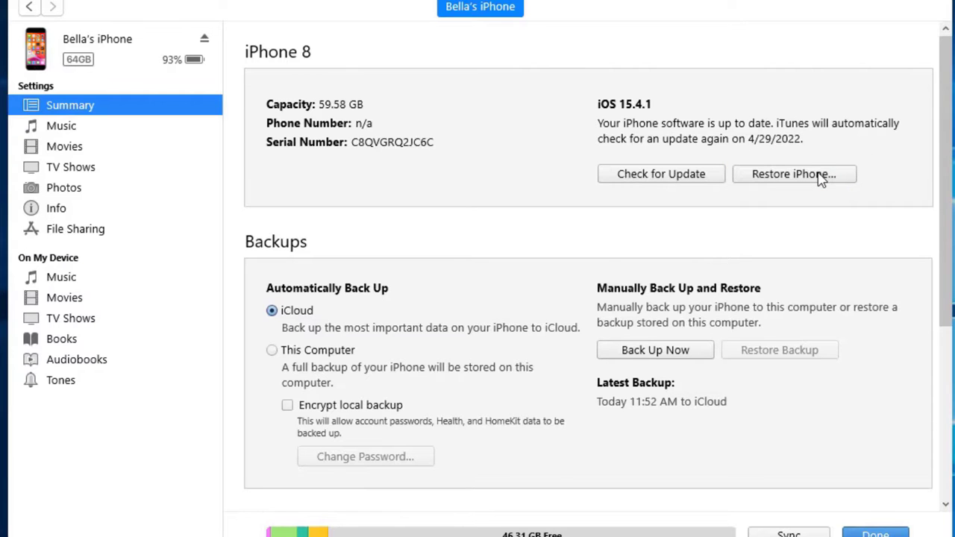
pyautogui.click(794, 173)
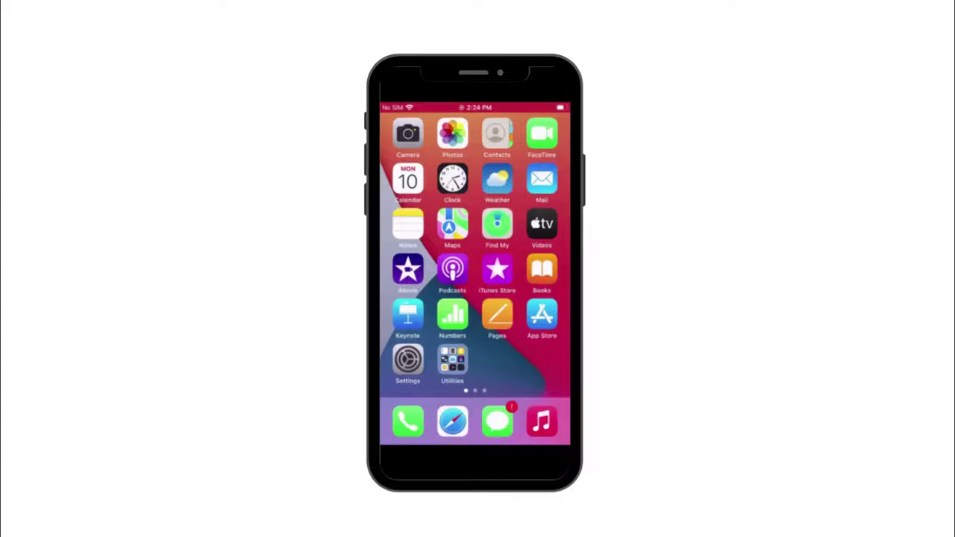
# Download and install the iOS 15.2 update from General > Software Update
pyautogui.click(408, 360)
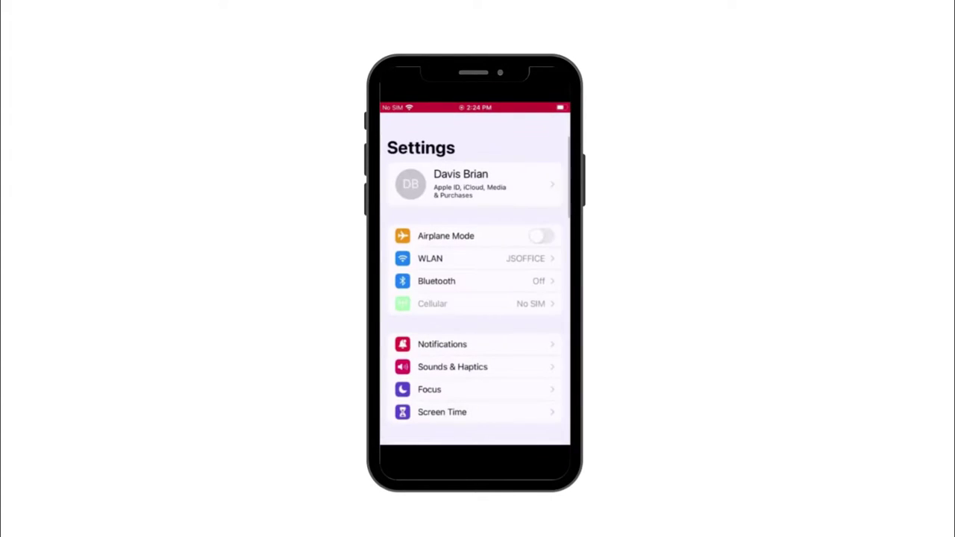
pyautogui.scroll(-3)
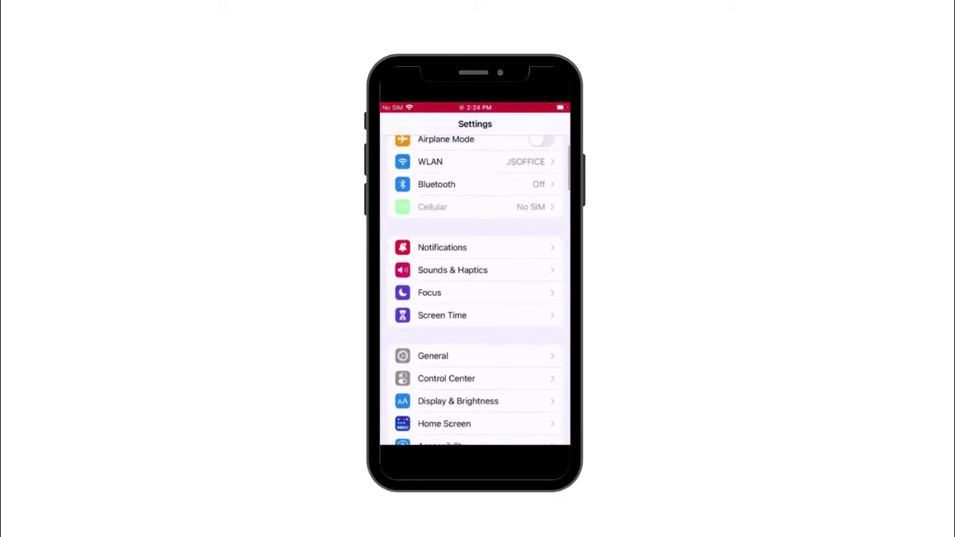
pyautogui.click(433, 355)
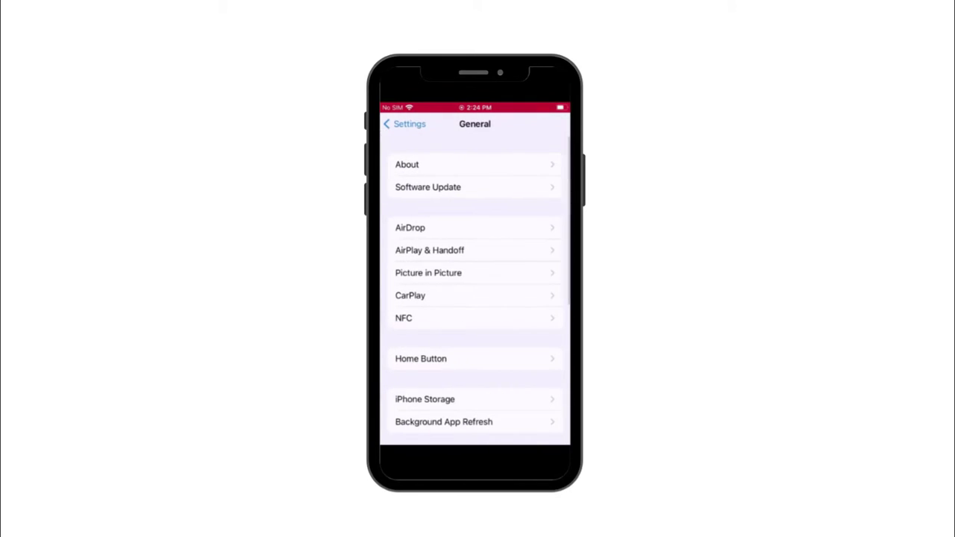
pyautogui.click(475, 187)
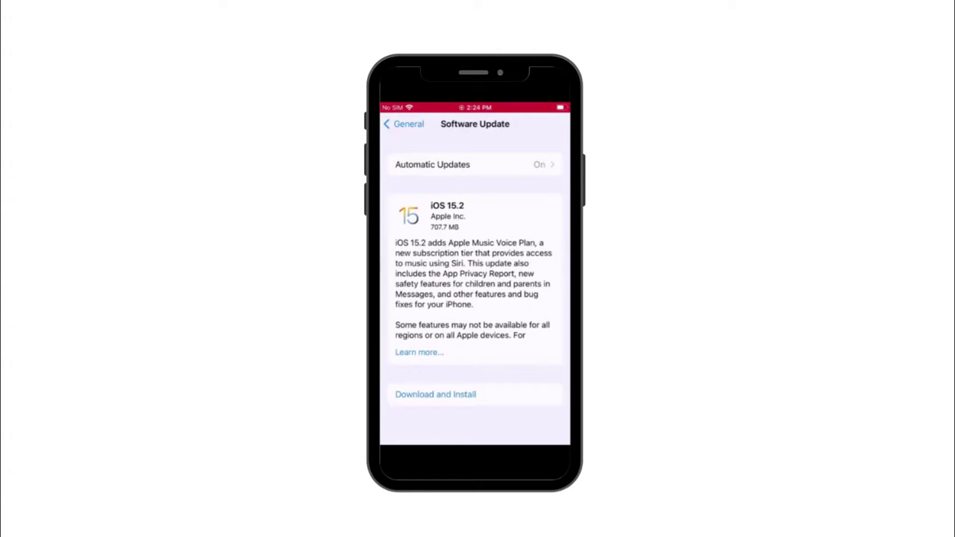
pyautogui.click(436, 394)
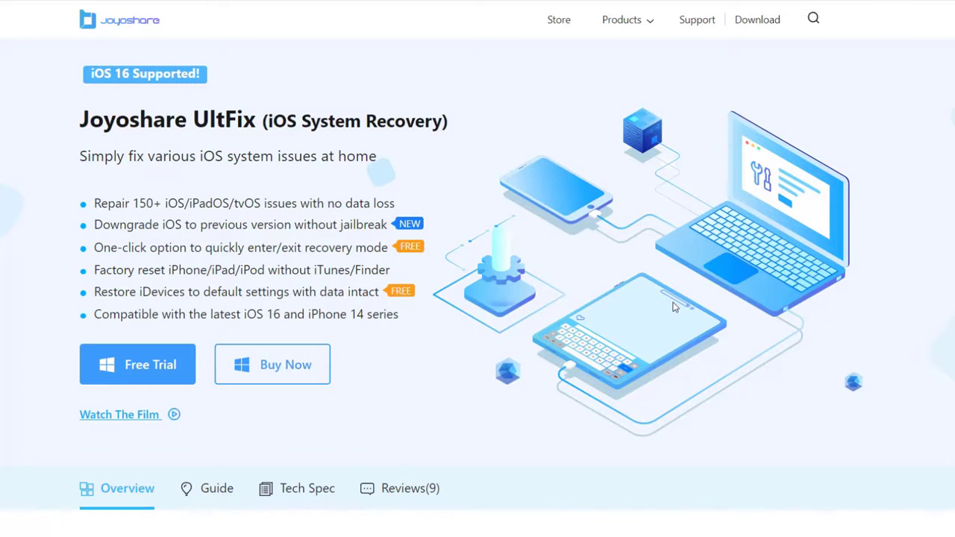
pyautogui.moveTo(594, 306)
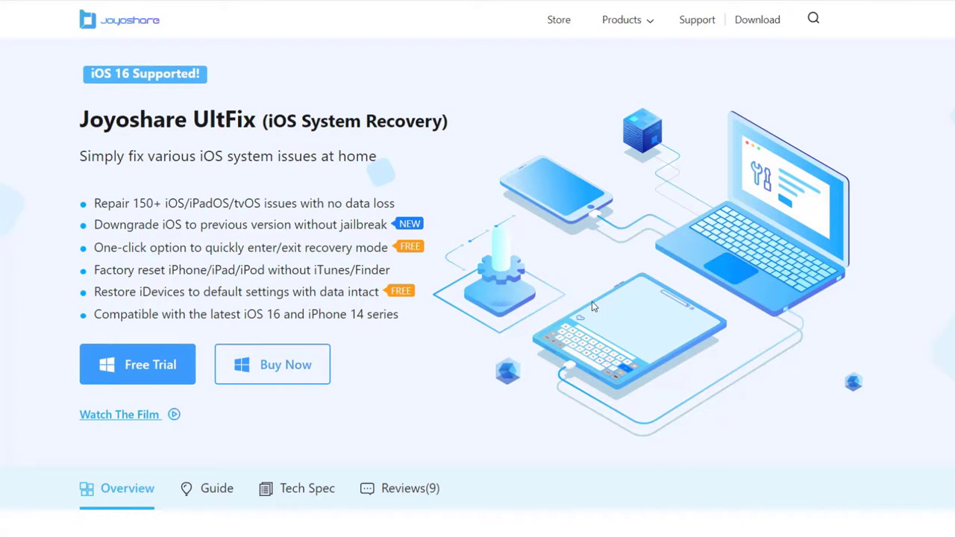
pyautogui.scroll(-3)
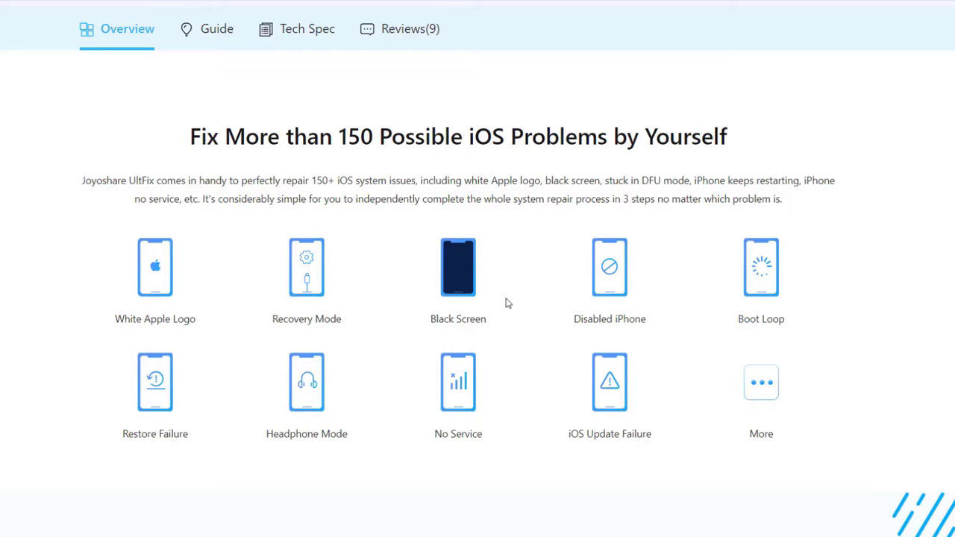
pyautogui.scroll(-3)
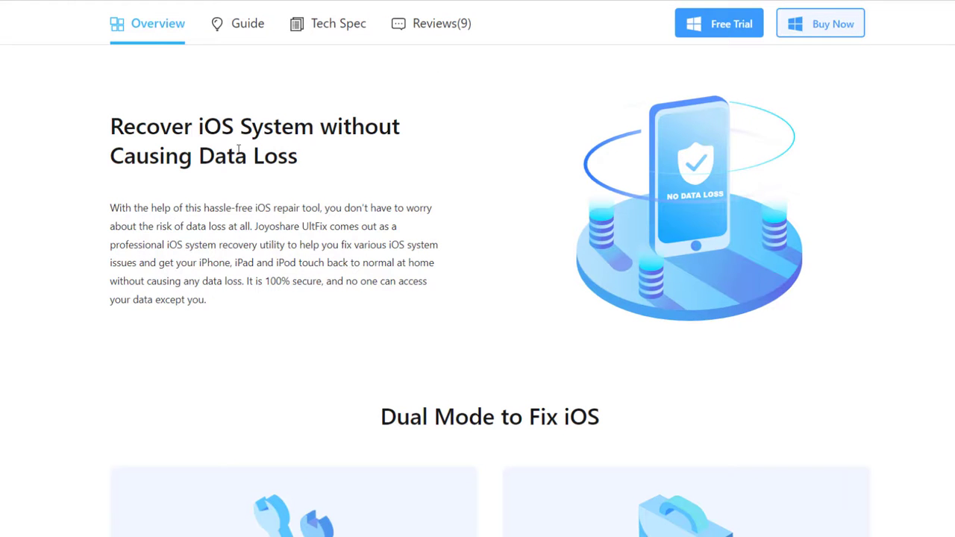
pyautogui.moveTo(111, 126); pyautogui.dragTo(297, 157)
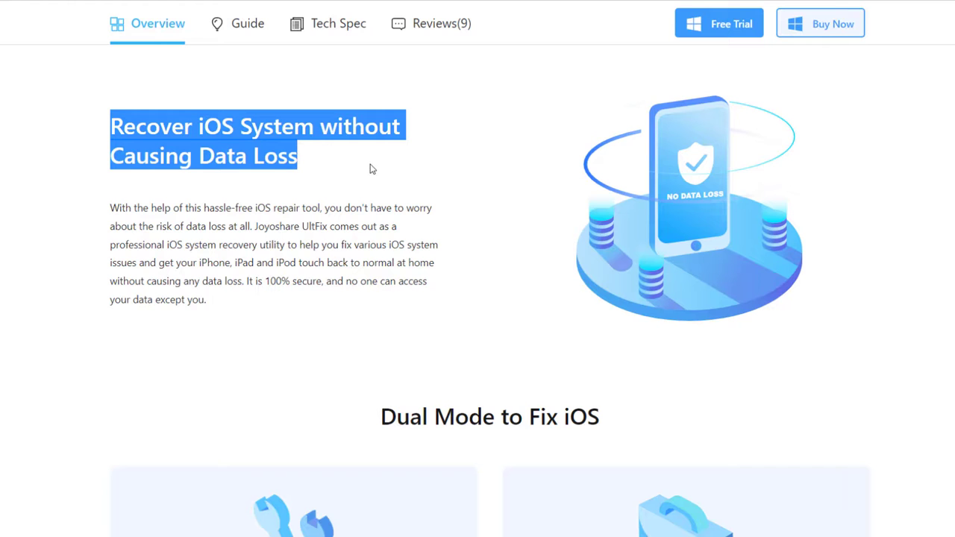
pyautogui.click(373, 167)
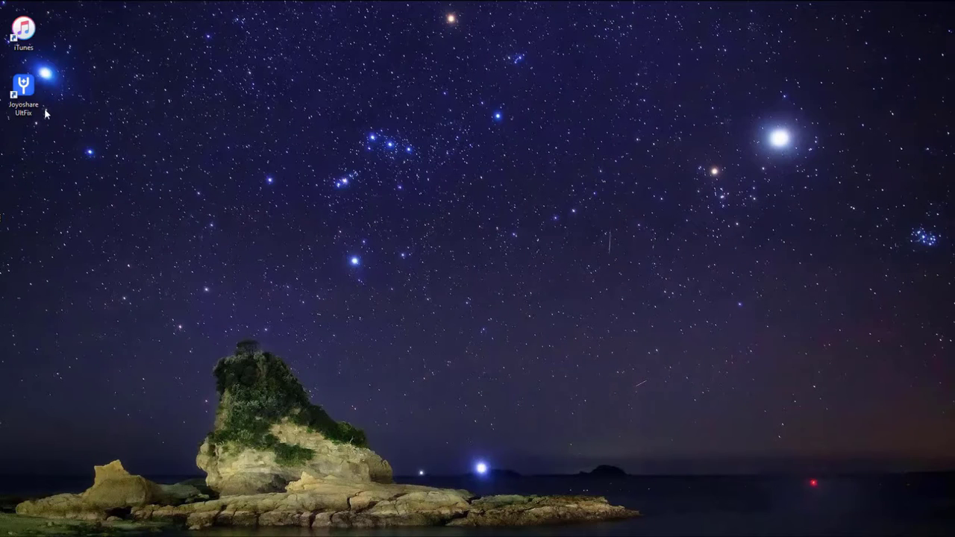
# Launch Joyoshare UltFix, choose Screen Stuck and start the repair
pyautogui.doubleClick(24, 82)
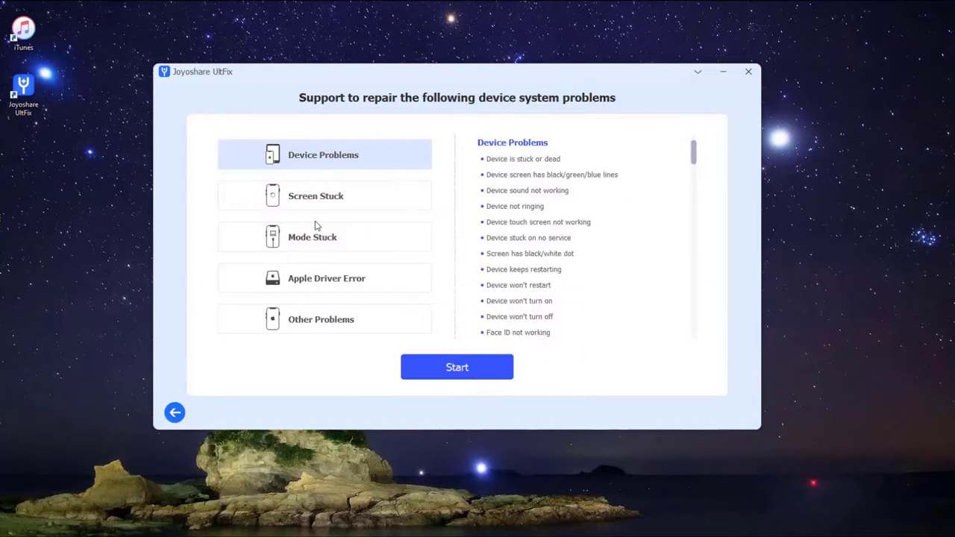
pyautogui.moveTo(325, 196)
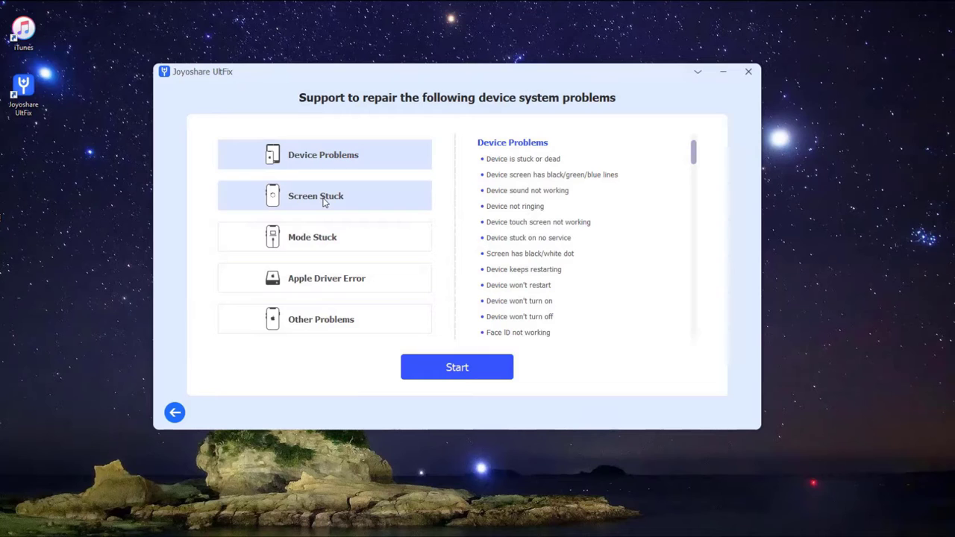
pyautogui.click(324, 195)
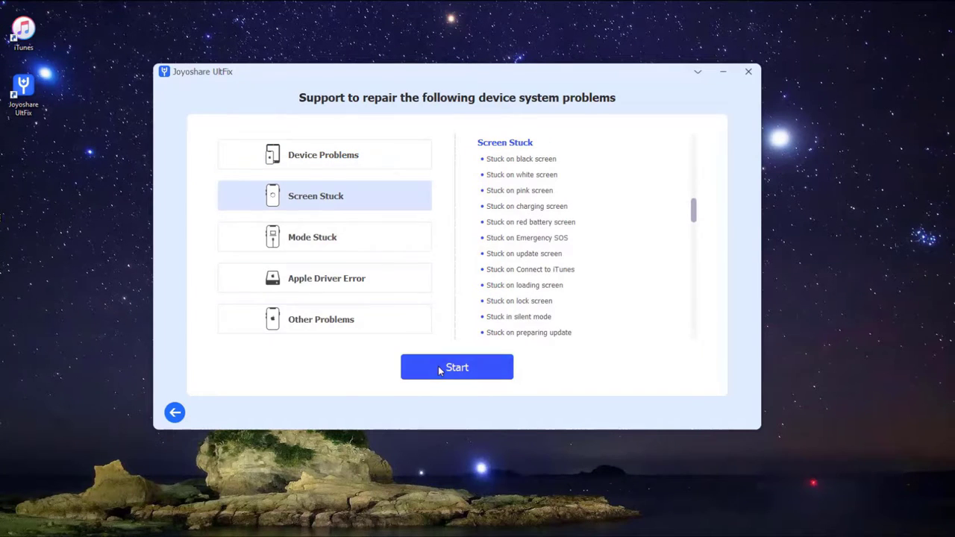
pyautogui.click(457, 367)
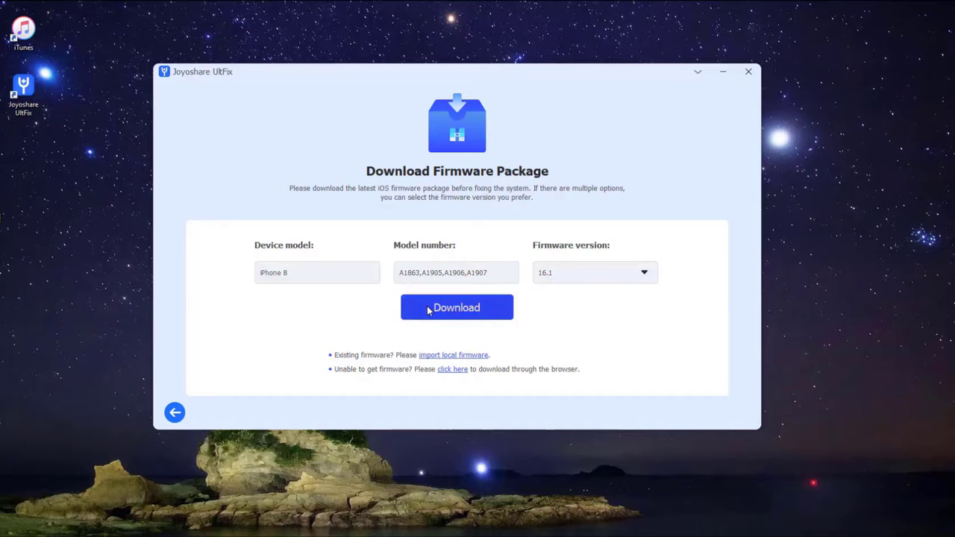
# Download the iOS 16.1 firmware package for the iPhone 8
pyautogui.click(457, 307)
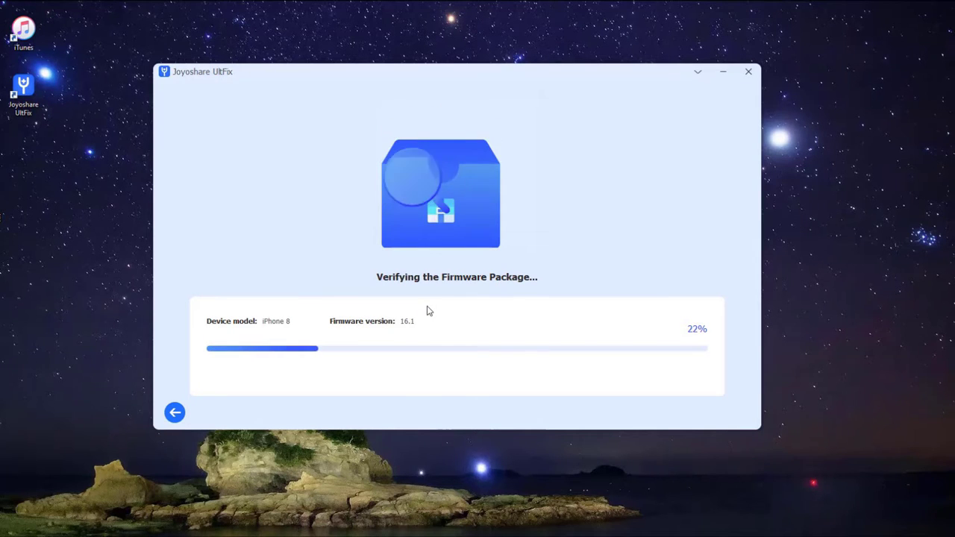